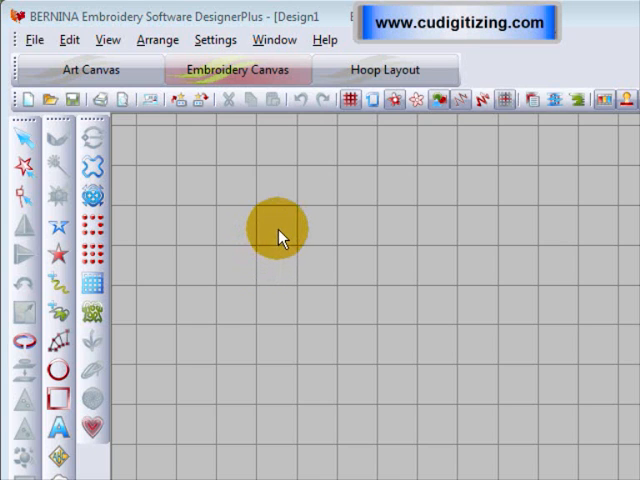
- Hide the grid so the blank canvas shows plain grey
left_click_drag(280, 232, 376, 256)
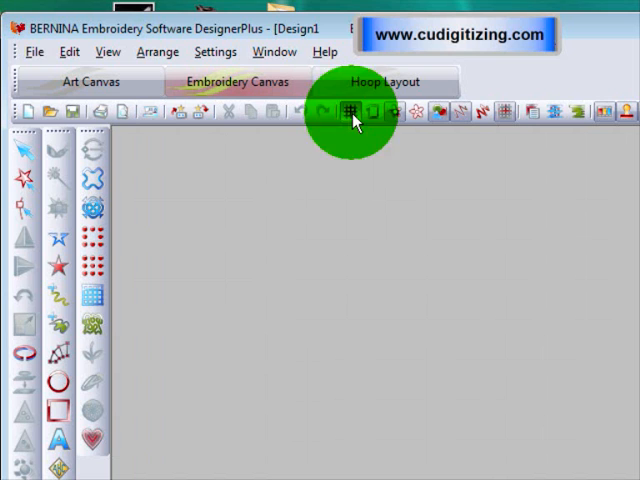
- Set the grid spacing to 3 mm horizontal and 3 mm vertical
left_click(352, 112)
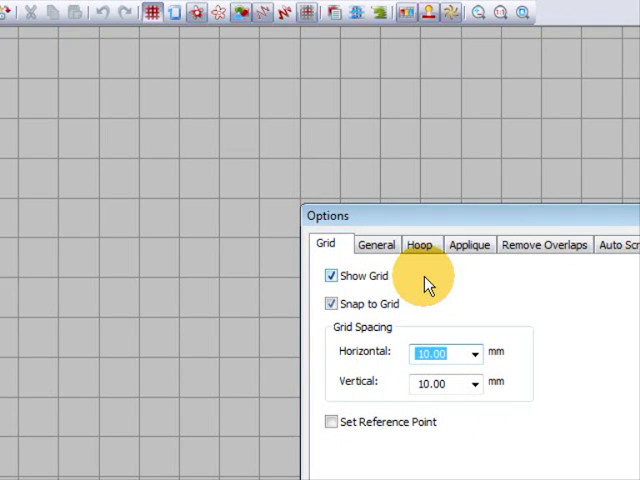
type("3")
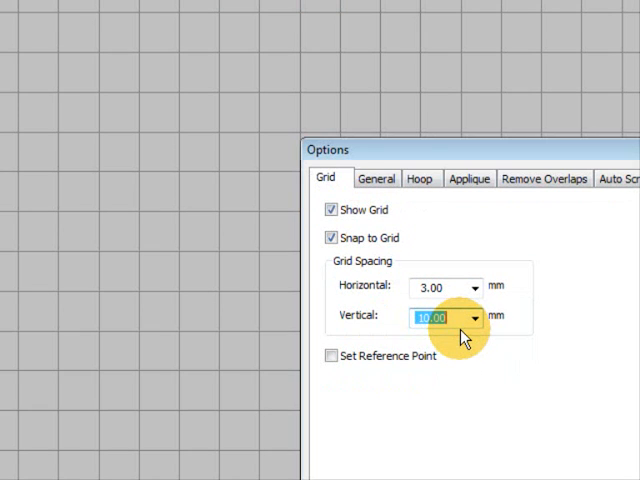
type("3")
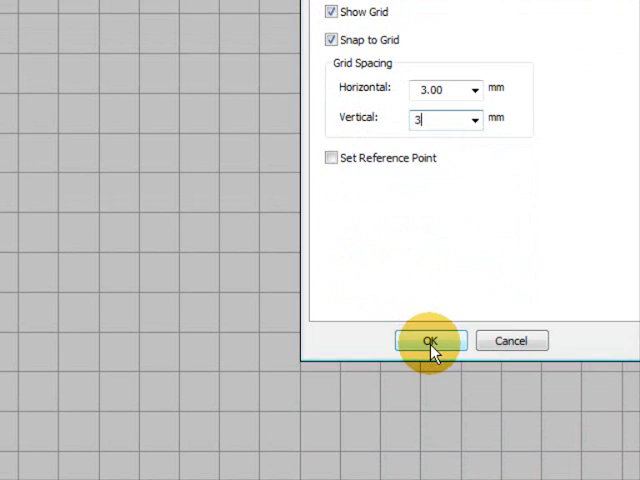
left_click(430, 340)
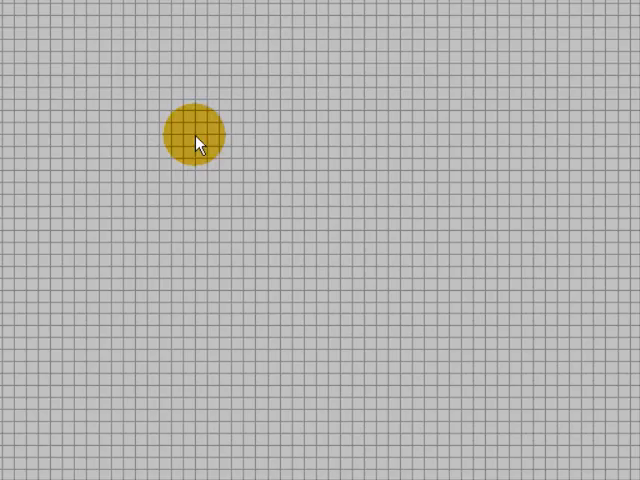
- Save the setup as the Hardanger.AMT60 template, replacing the existing one
left_click(168, 52)
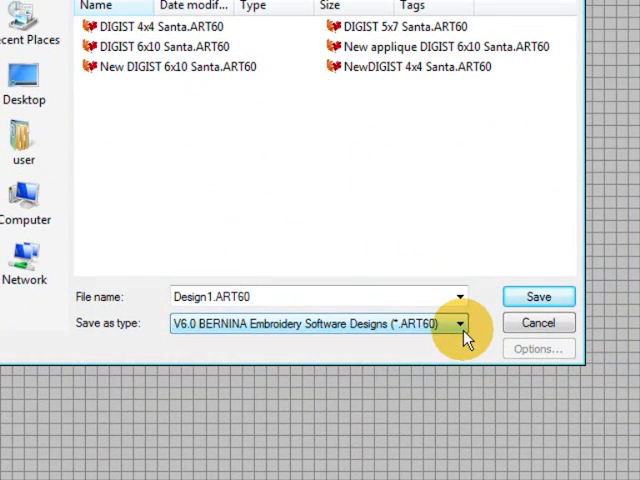
left_click(460, 320)
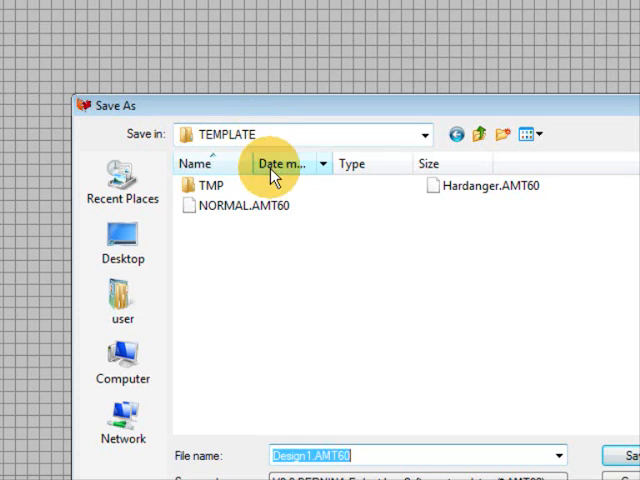
mouse_move(450, 186)
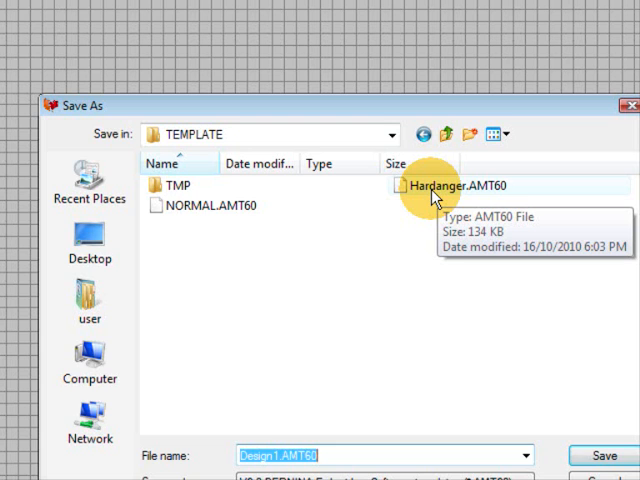
left_click(470, 186)
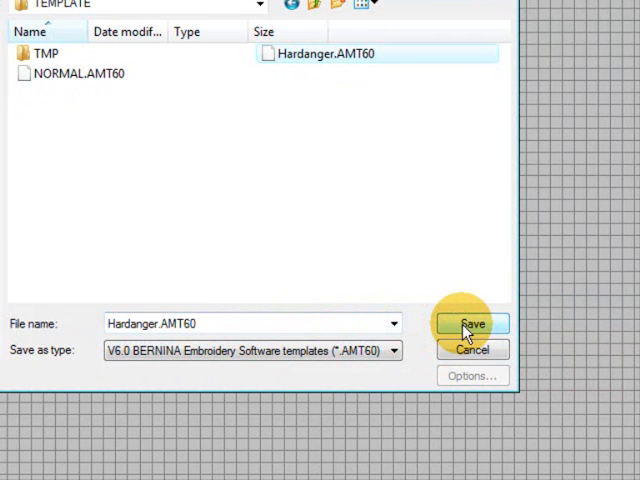
left_click(472, 324)
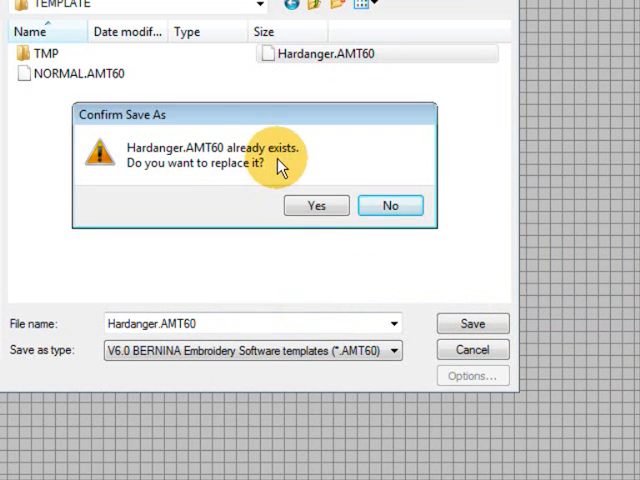
left_click(316, 204)
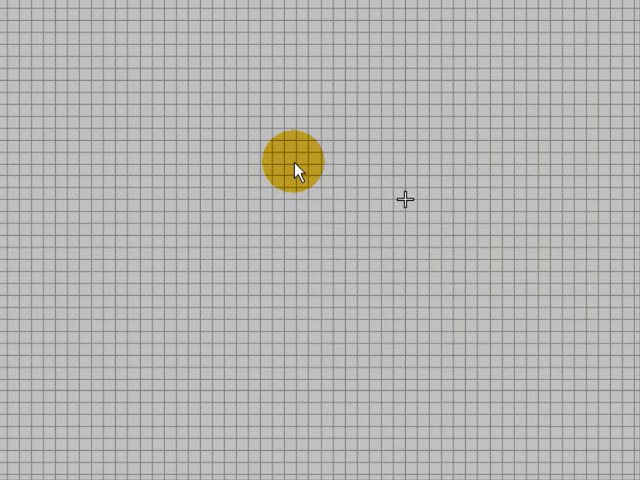
- Close the current design, leaving the empty workspace
left_click_drag(292, 164, 292, 128)
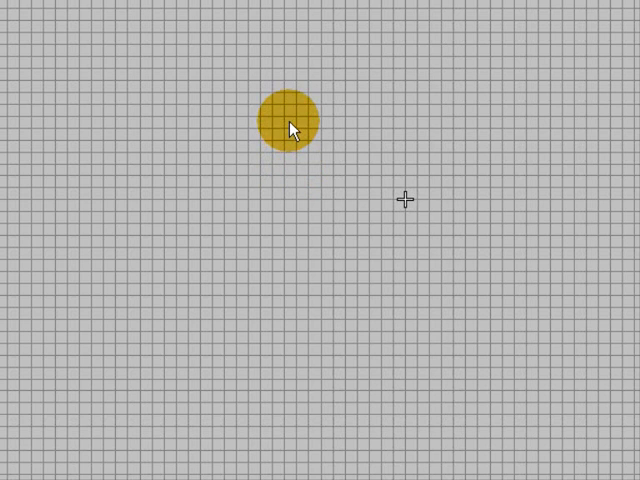
left_click_drag(290, 120, 192, 156)
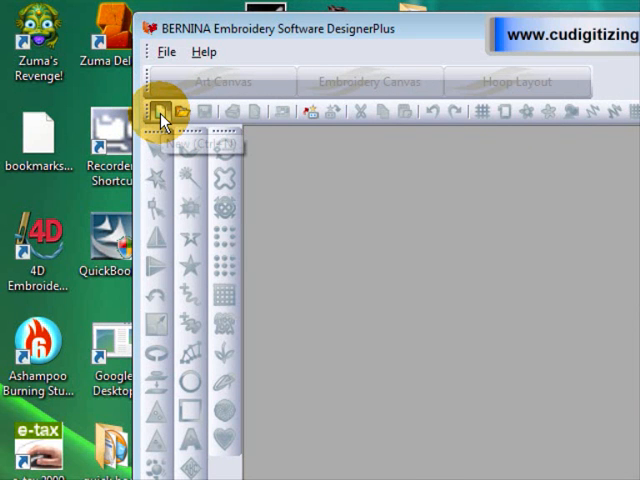
left_click(164, 112)
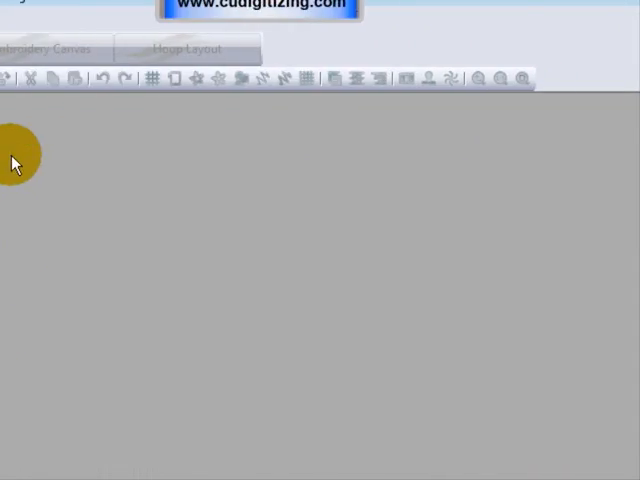
- Start a new design from the HARDANGER template
left_click(168, 52)
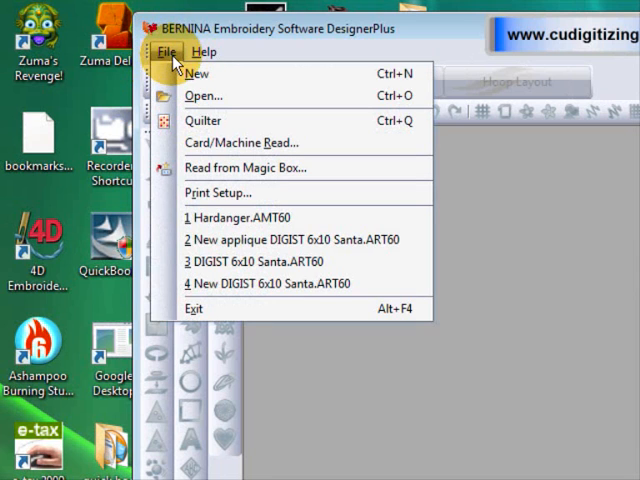
left_click(198, 72)
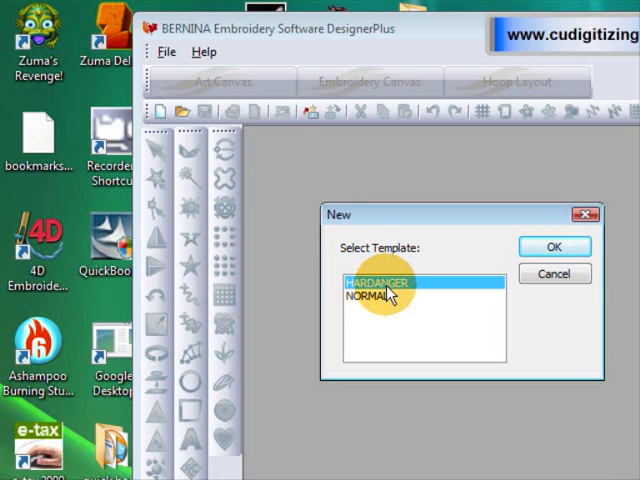
mouse_move(416, 290)
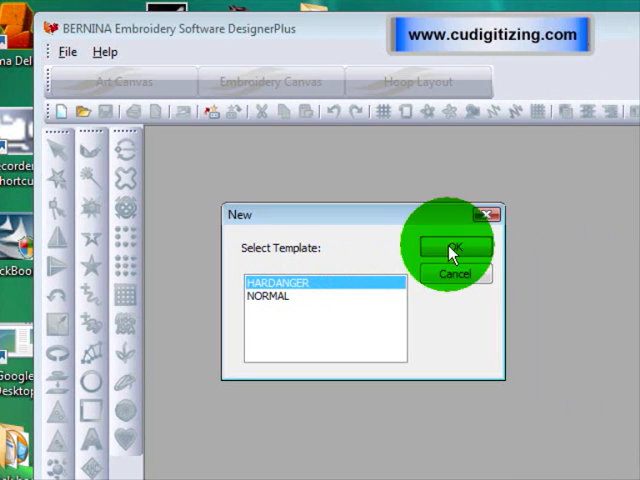
left_click(450, 248)
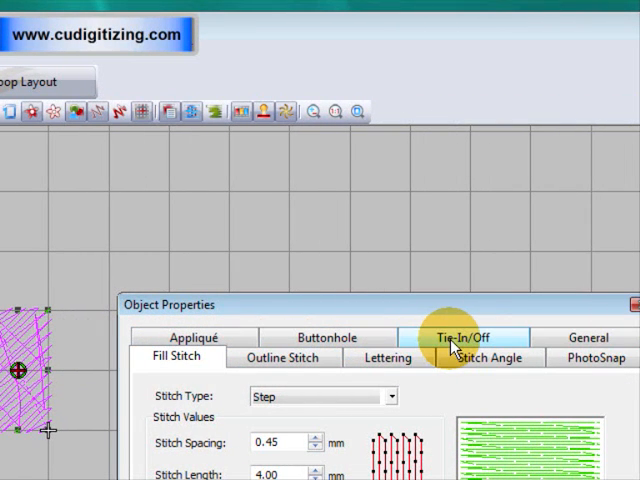
- Set Tie In Before Object and Tie Off After Object to Off
left_click(464, 336)
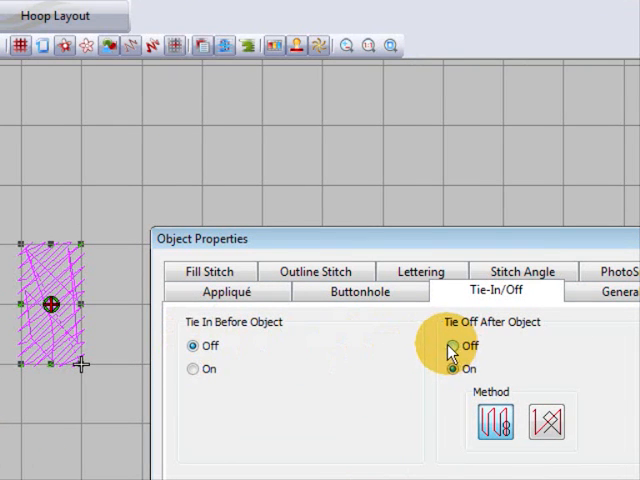
left_click(452, 346)
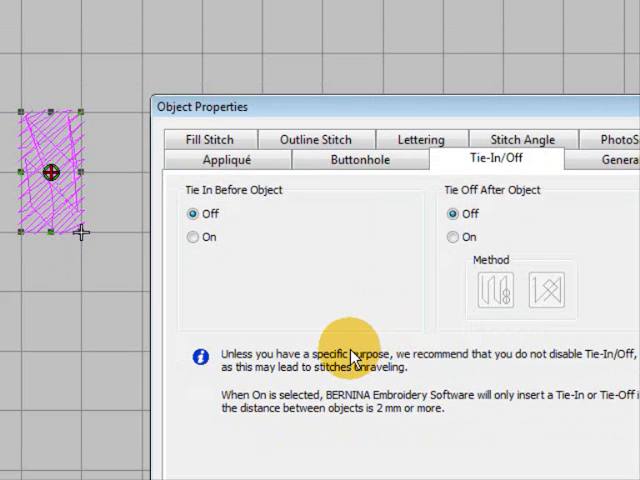
mouse_move(360, 330)
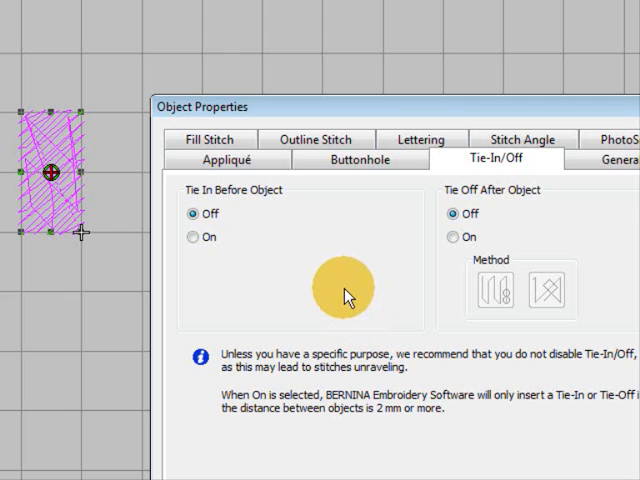
mouse_move(308, 288)
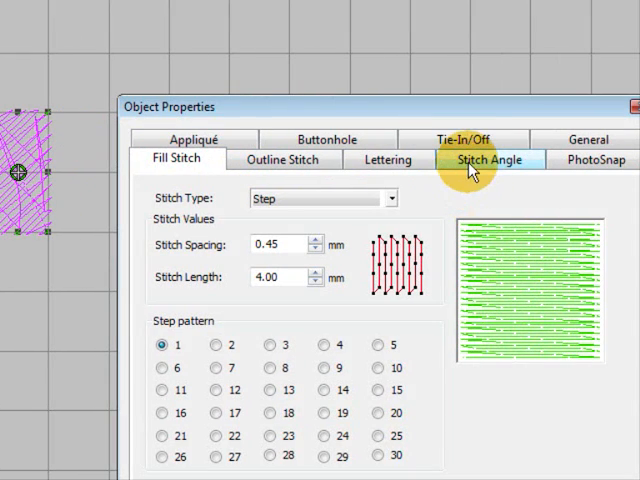
- Set the rectangle's stitch angle to 179° and apply it
left_click(488, 160)
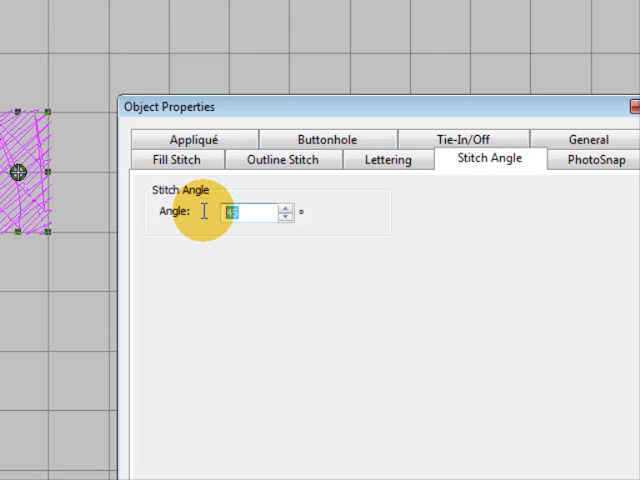
type("179")
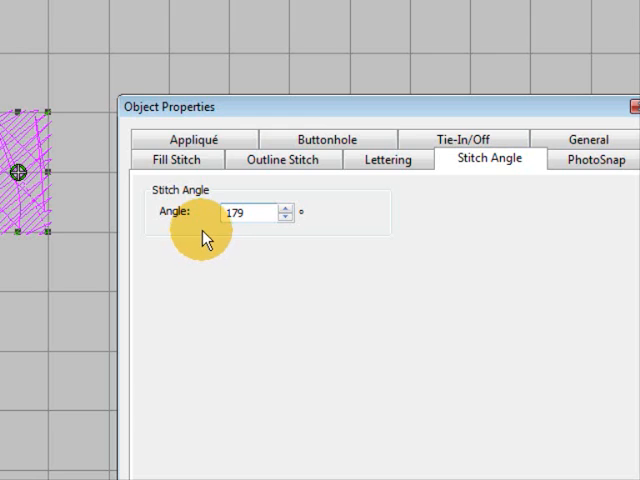
left_click(352, 336)
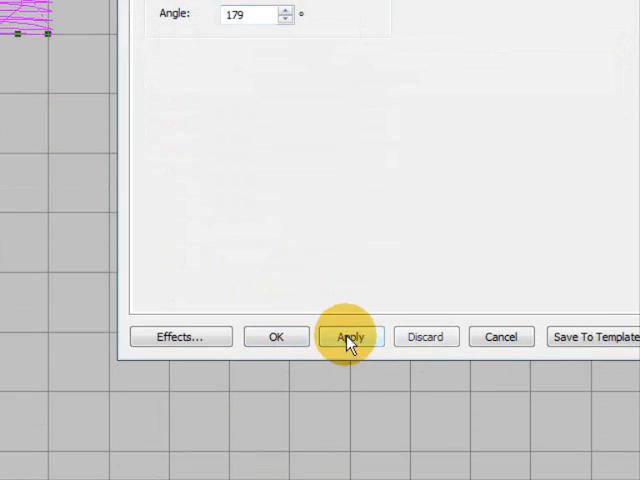
left_click(350, 336)
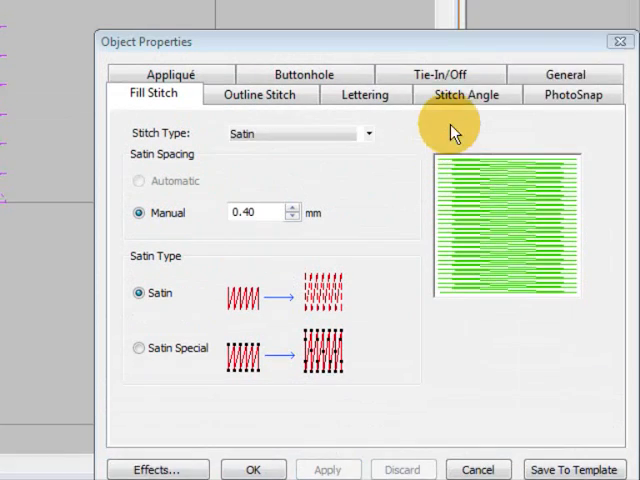
- Change the fill to Satin with 0.40 manual spacing and confirm the properties
left_click(464, 94)
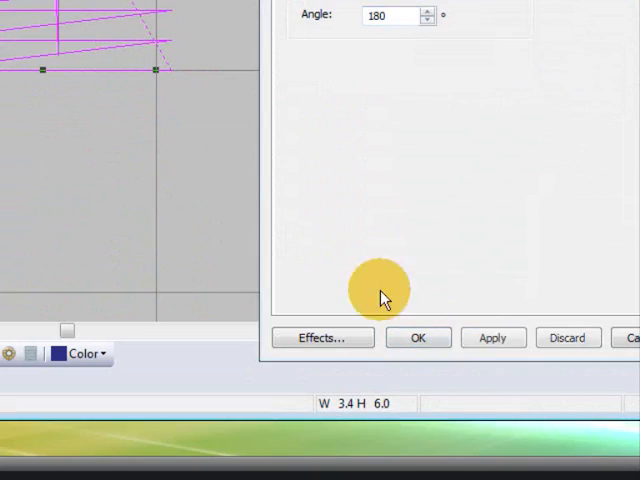
left_click(418, 336)
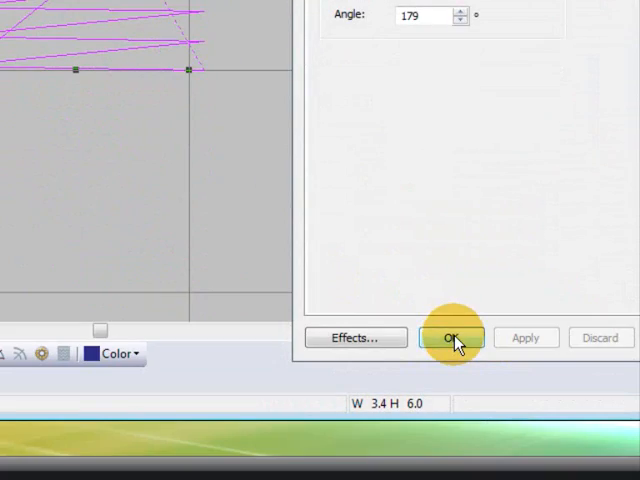
left_click(452, 338)
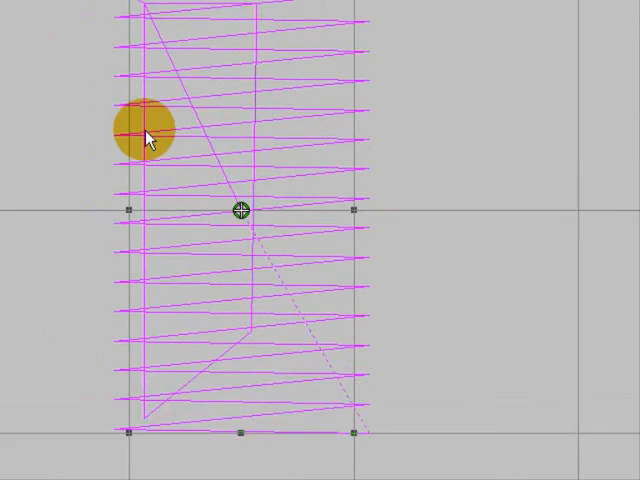
- Set the design's start and end to Last Stitch of Design via Arrange > Start and End
left_click(190, 52)
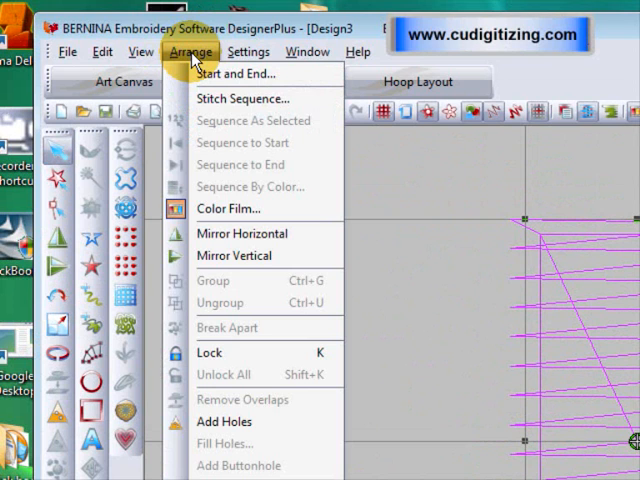
left_click(236, 72)
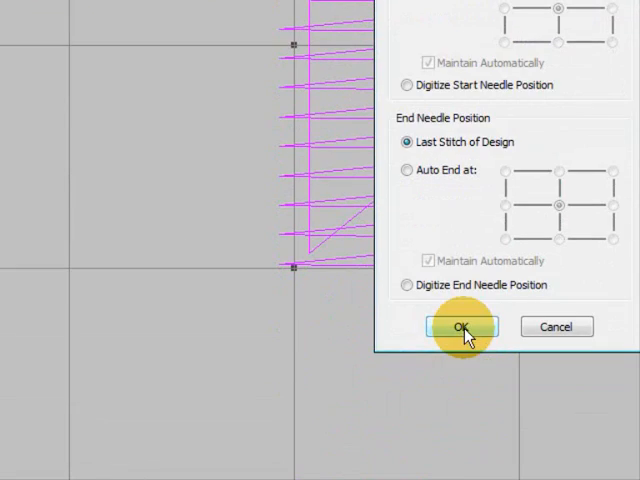
left_click(460, 328)
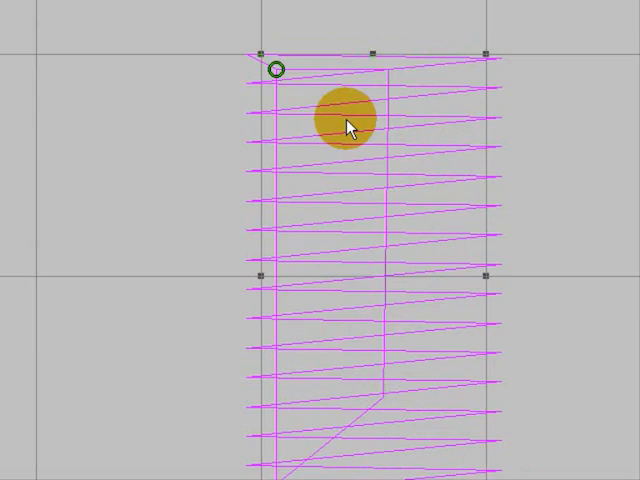